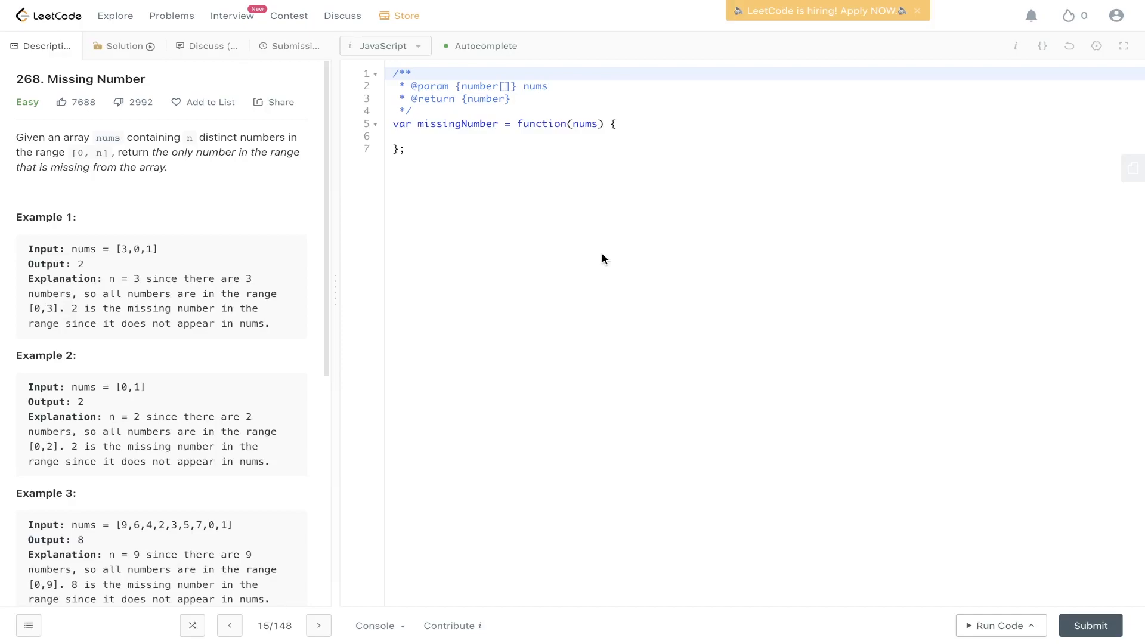
pyautogui.moveTo(115, 248)
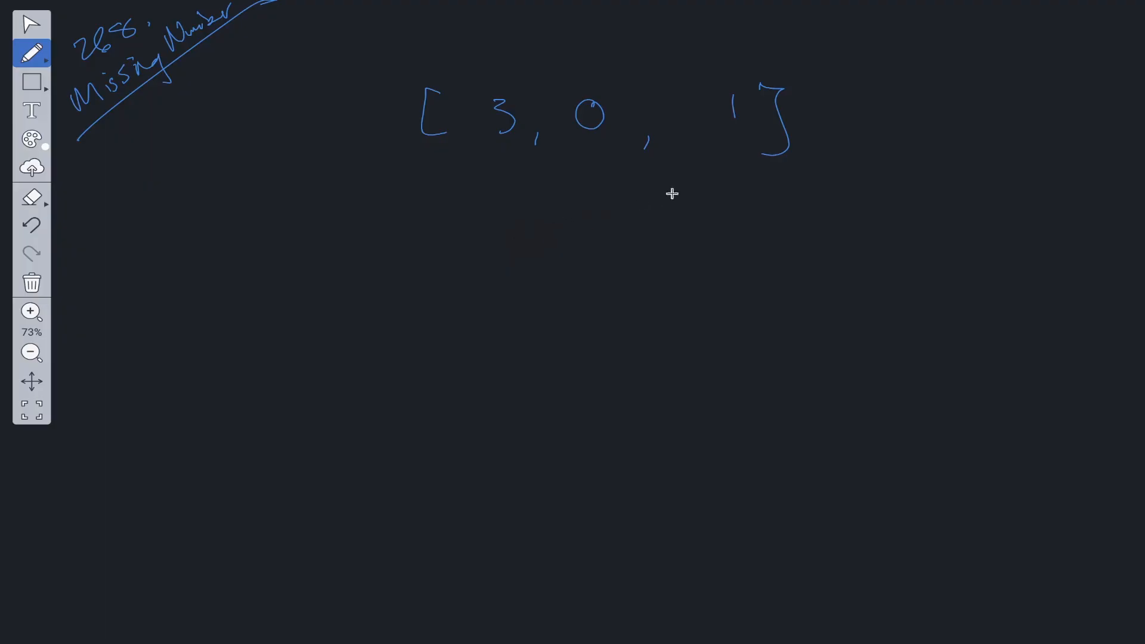
pyautogui.moveTo(458, 113)
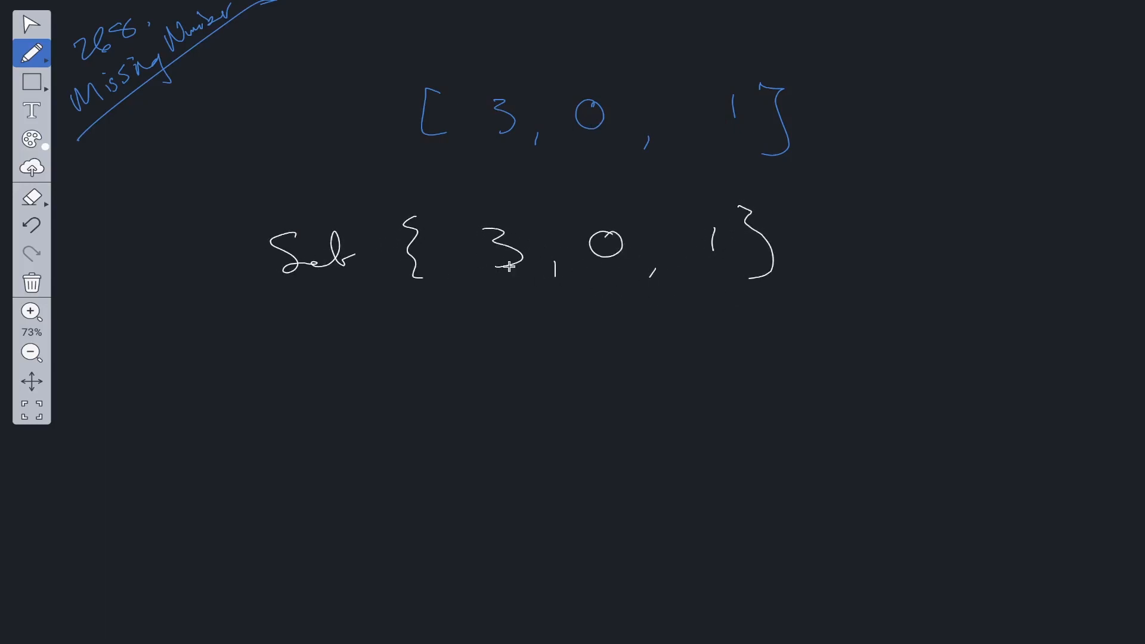
pyautogui.moveTo(615, 312)
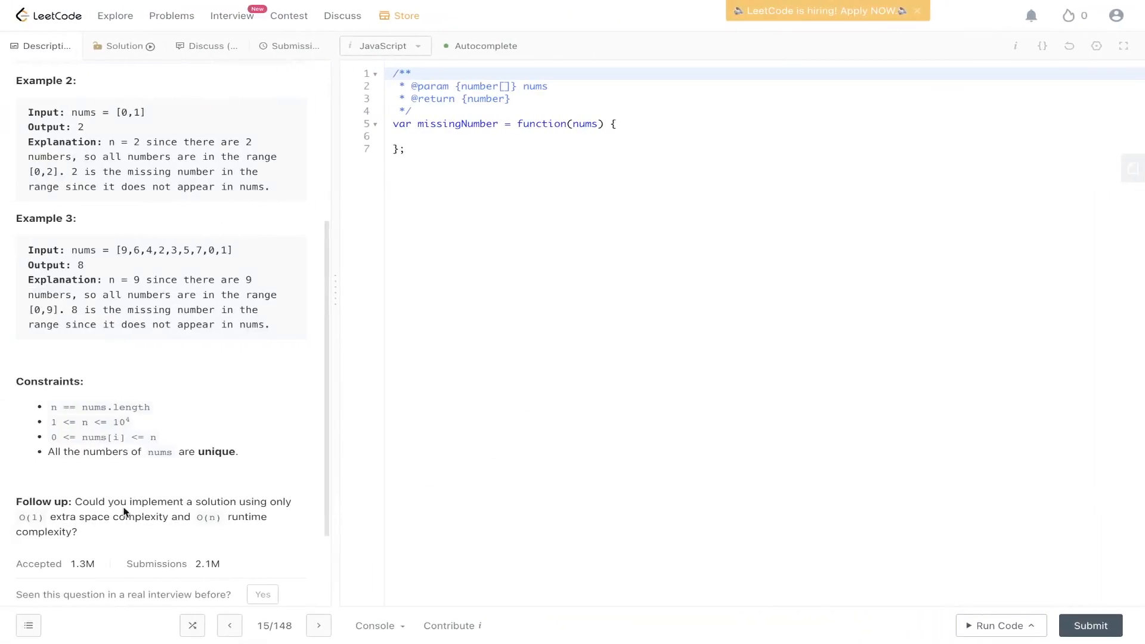
pyautogui.moveTo(243, 513)
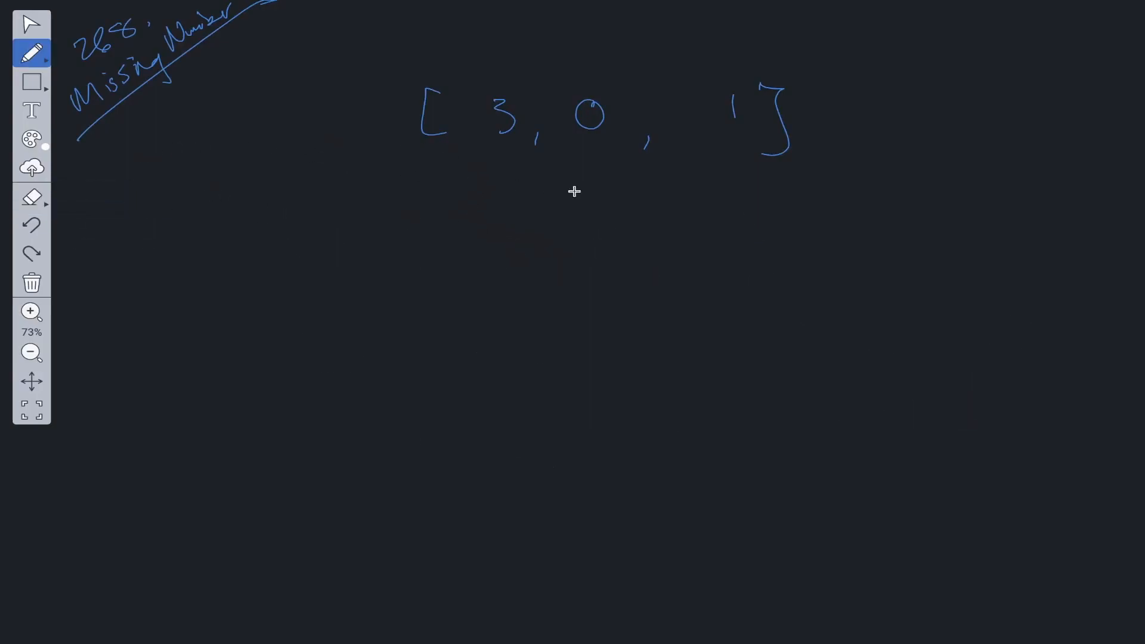
pyautogui.moveTo(452, 214)
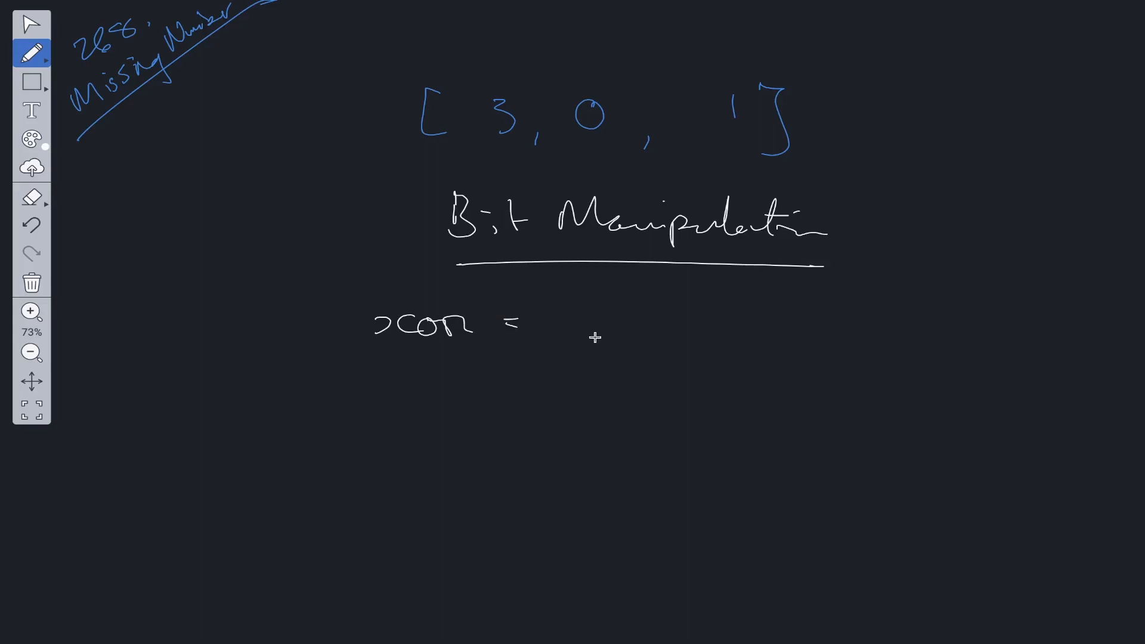
pyautogui.moveTo(588, 319)
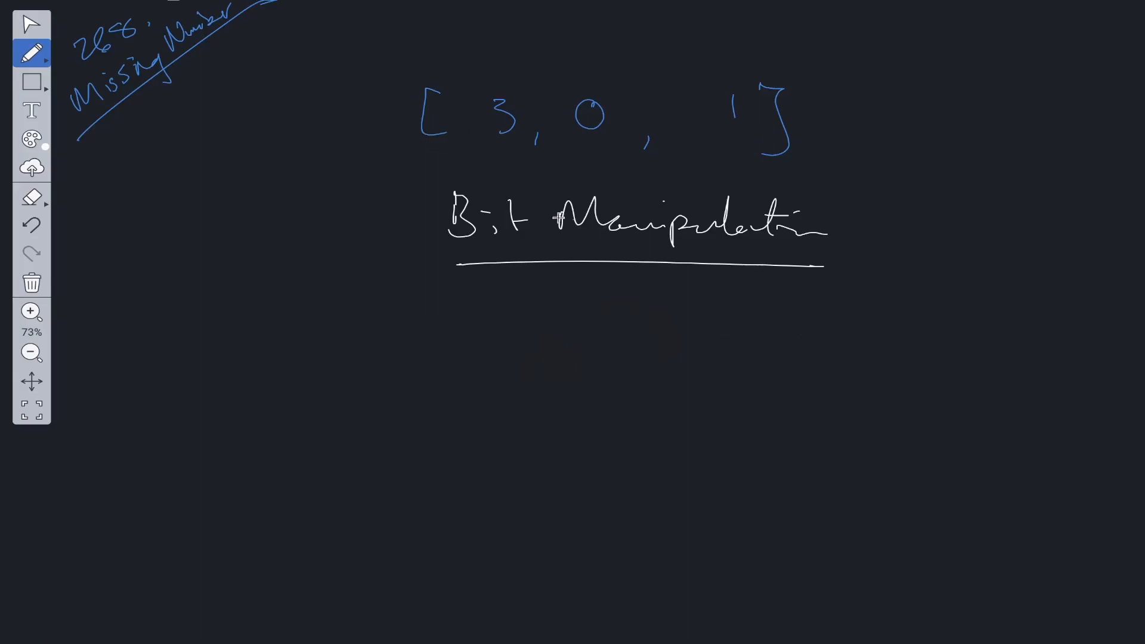
pyautogui.moveTo(500, 49)
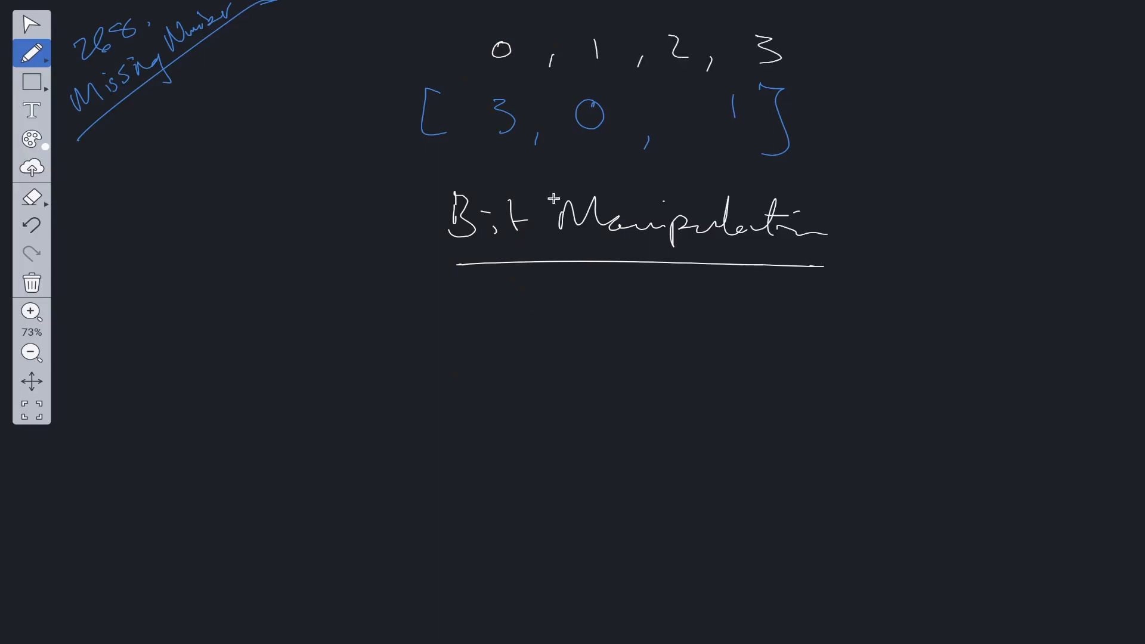
pyautogui.moveTo(452, 342)
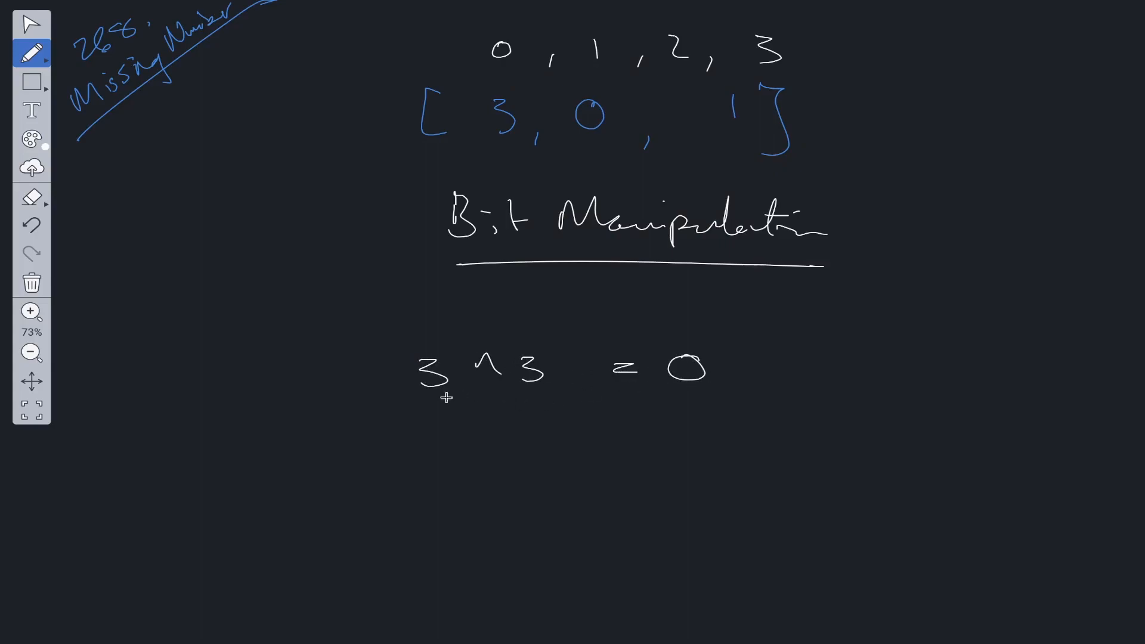
pyautogui.moveTo(897, 339)
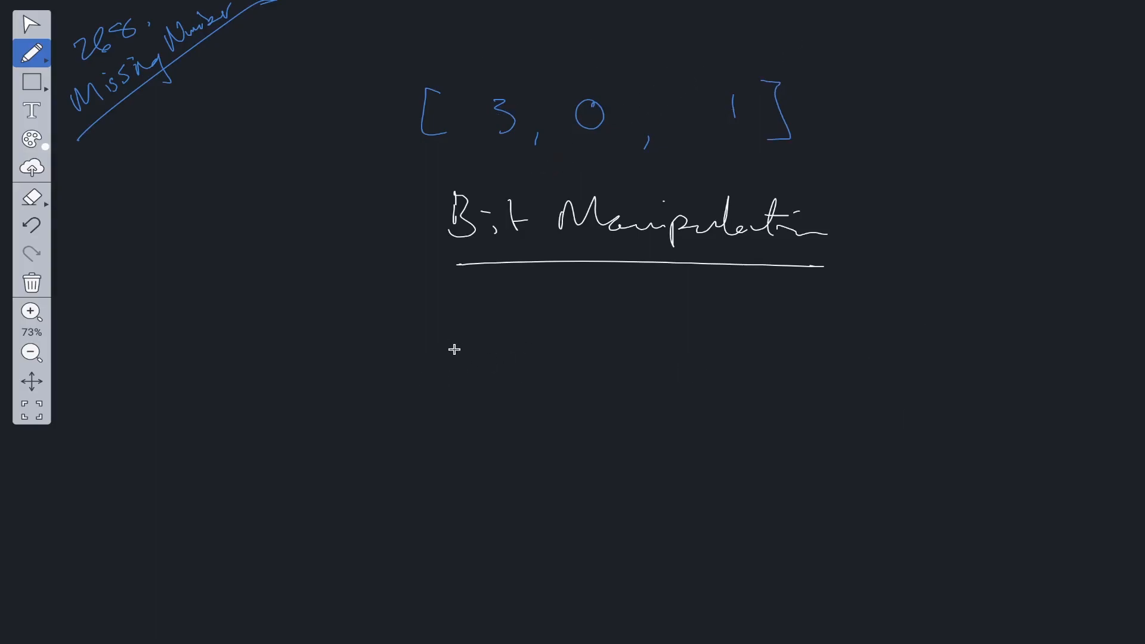
pyautogui.moveTo(513, 285)
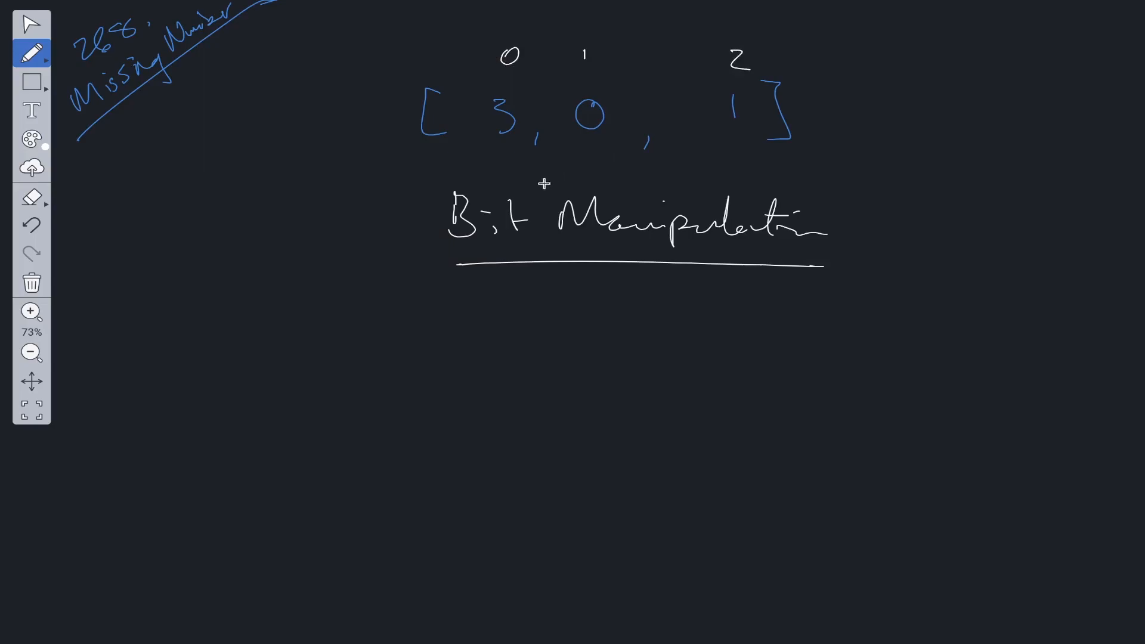
pyautogui.moveTo(906, 62)
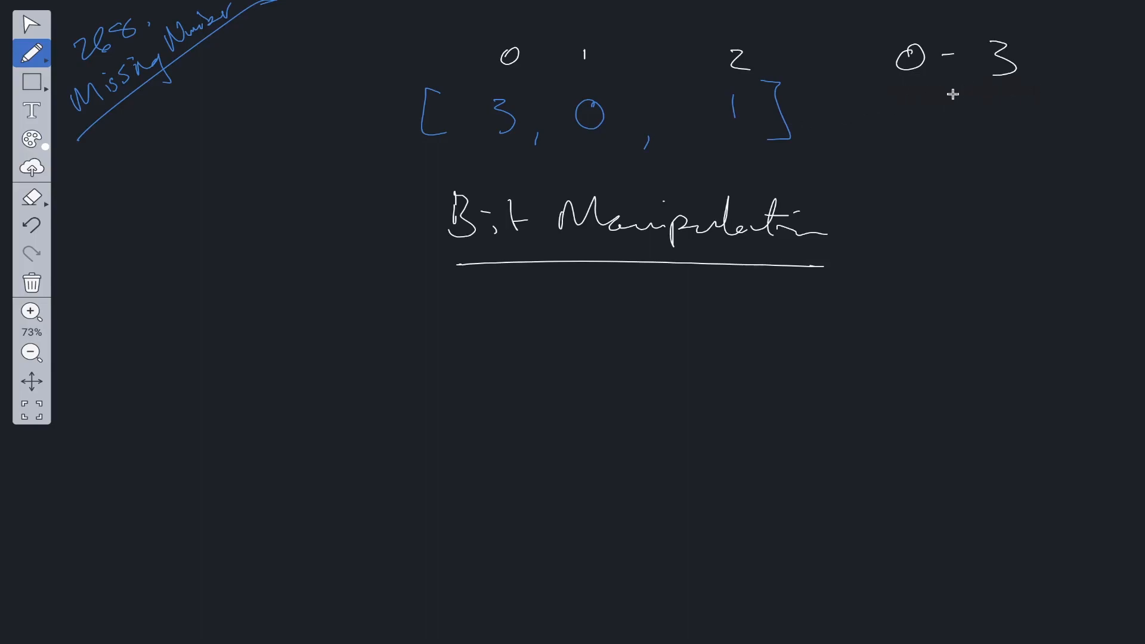
pyautogui.moveTo(188, 347)
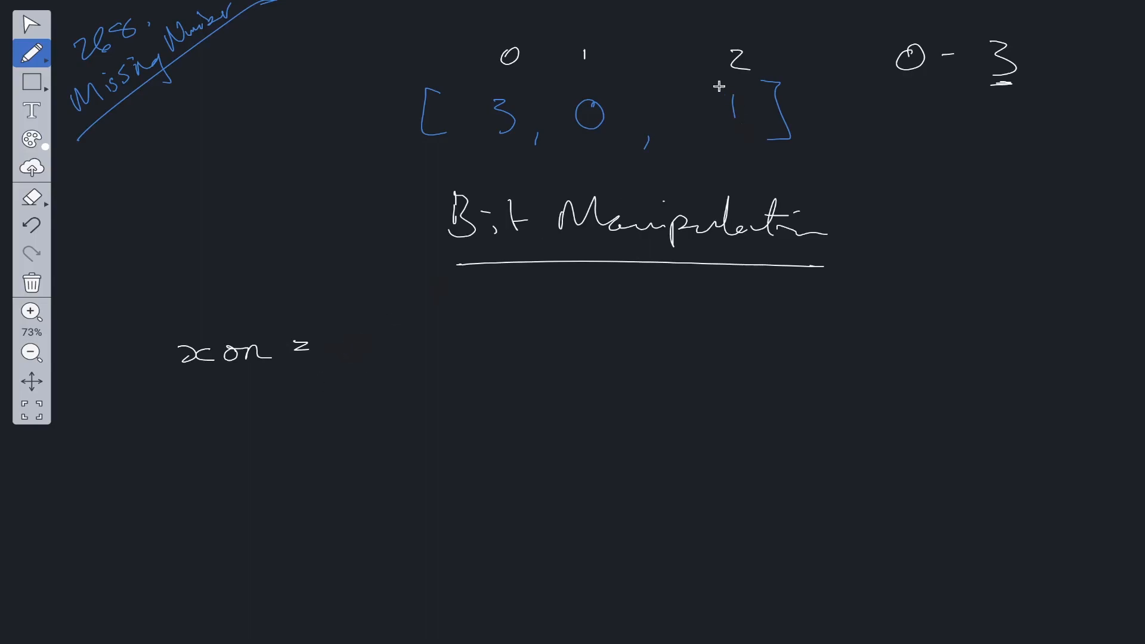
pyautogui.moveTo(445, 307)
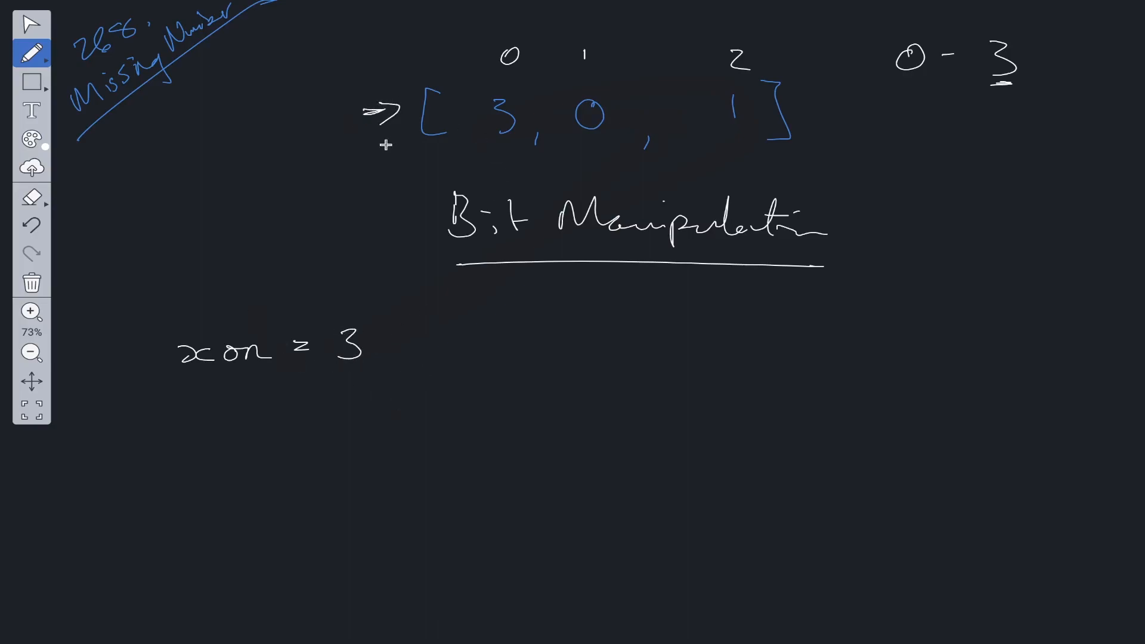
pyautogui.moveTo(354, 347)
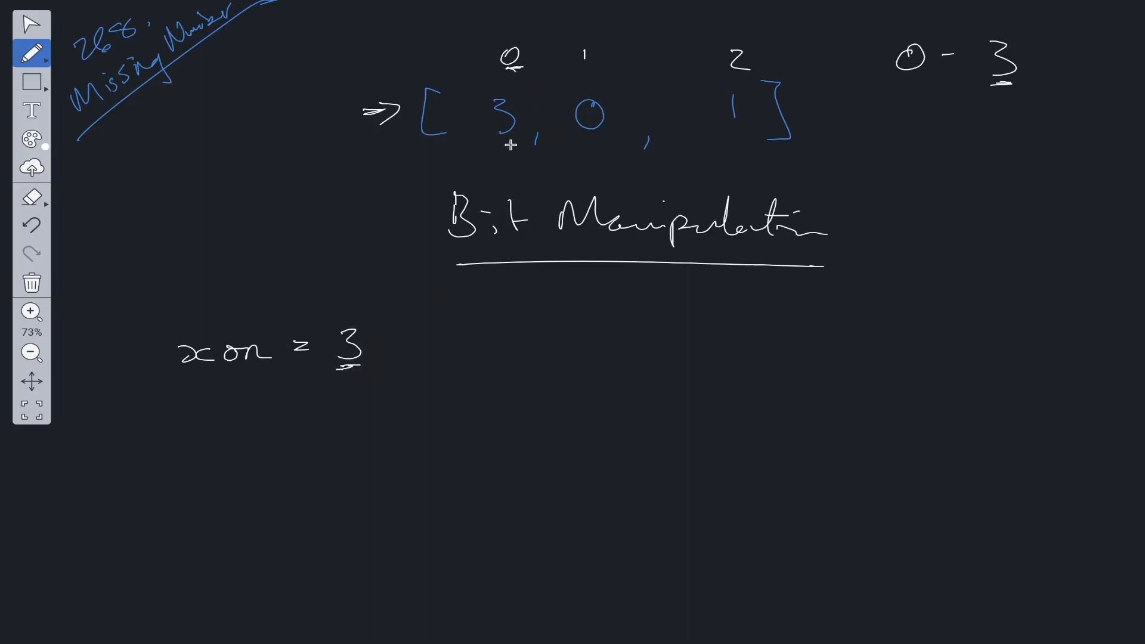
pyautogui.moveTo(489, 351)
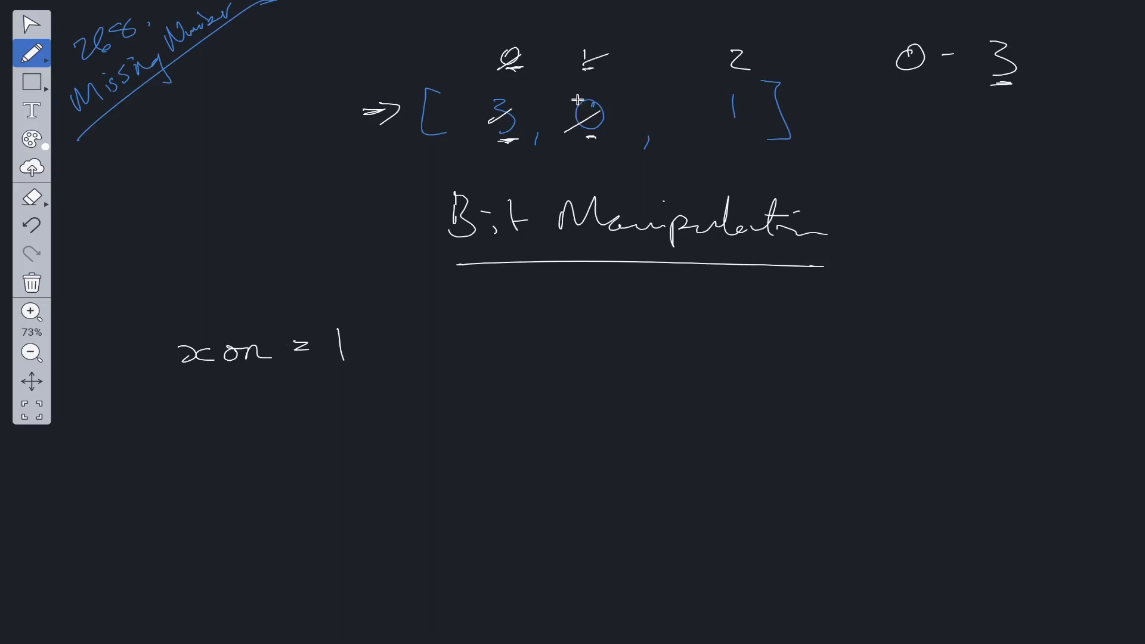
pyautogui.moveTo(500, 352)
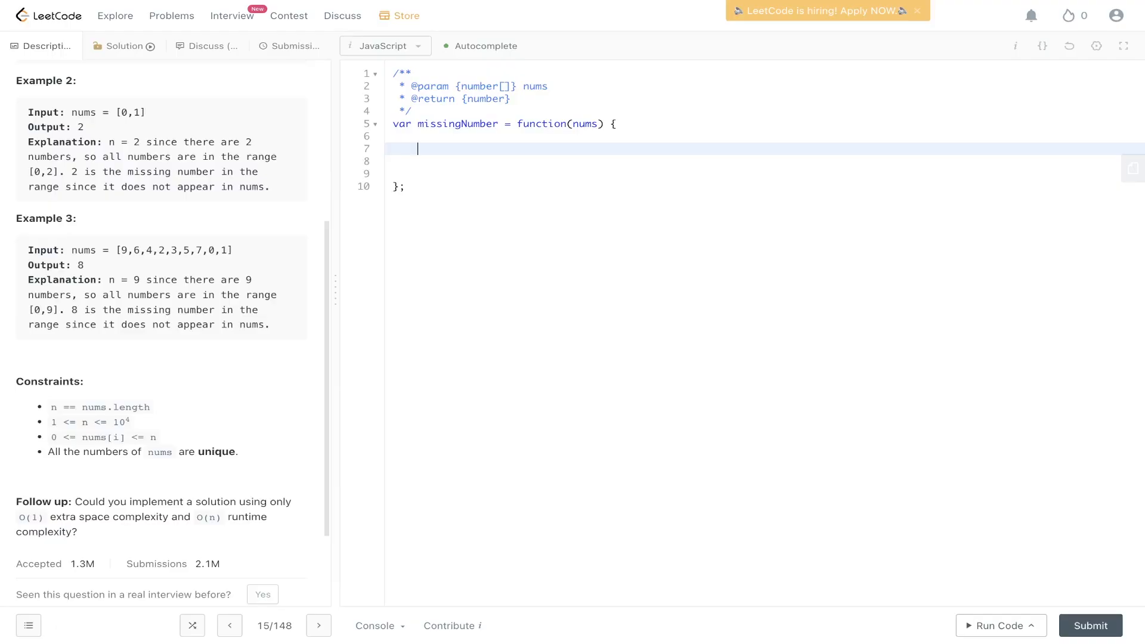
# - Initialize xor to nums.length and open a for loop over i from 0 to nums.length
pyautogui.write('let xor = n')
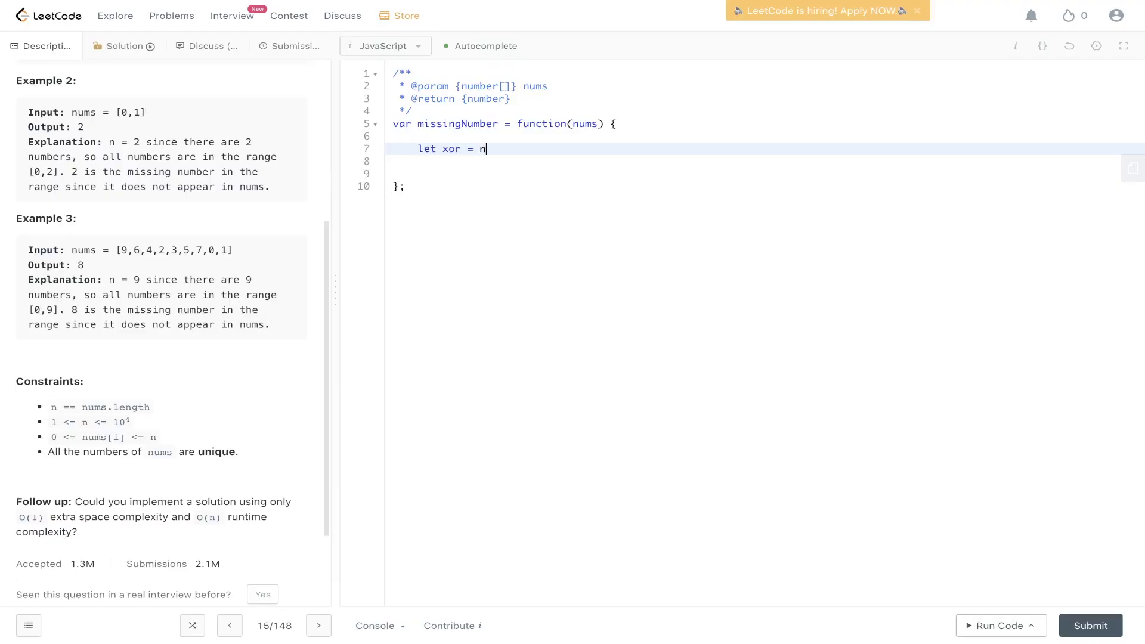
pyautogui.write('ums.leg')
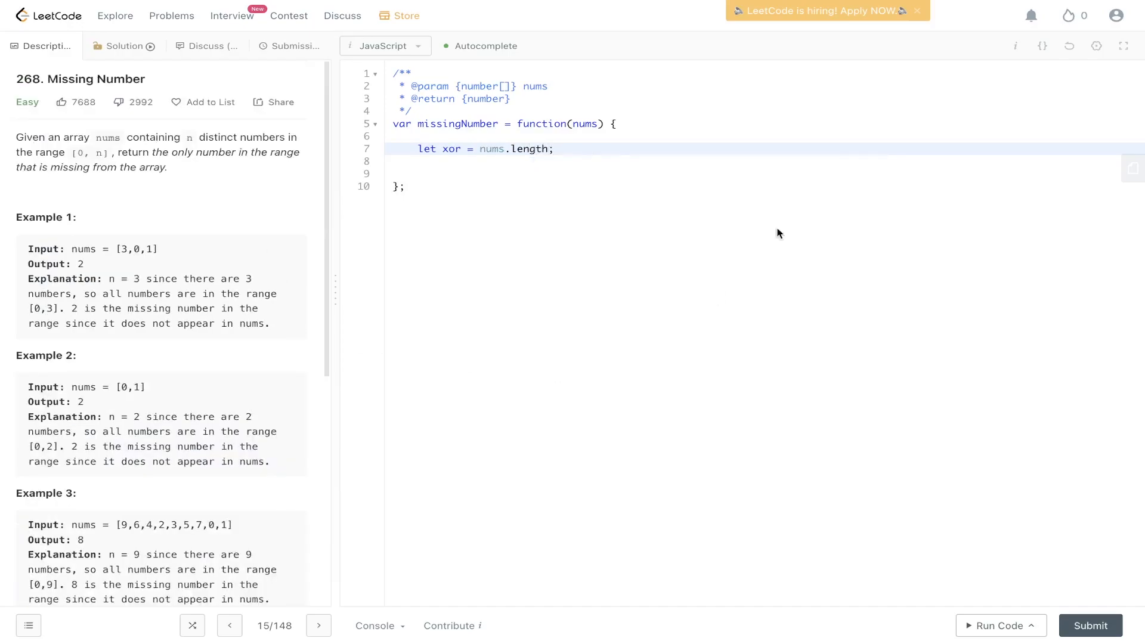
pyautogui.write('f')
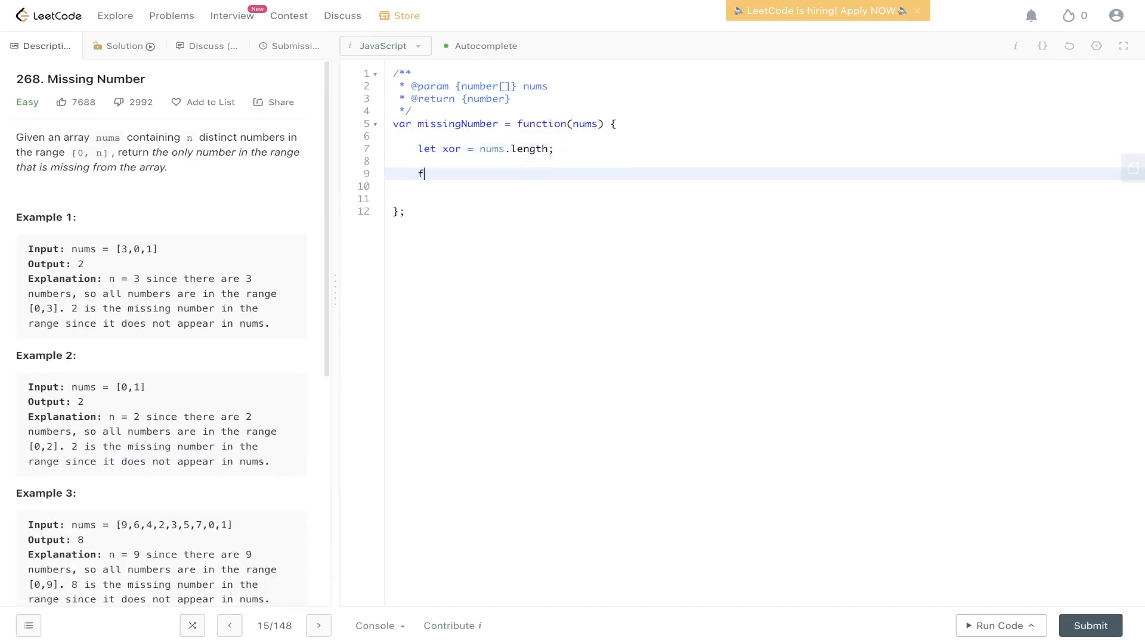
pyautogui.write('or(let i = 0; i')
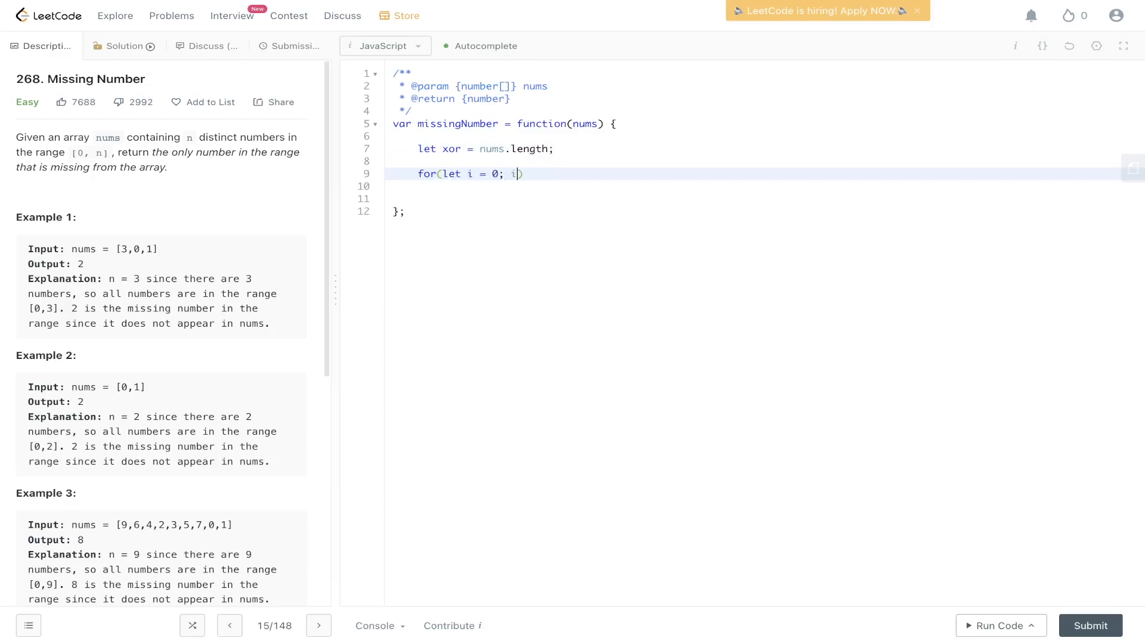
pyautogui.write('<num')
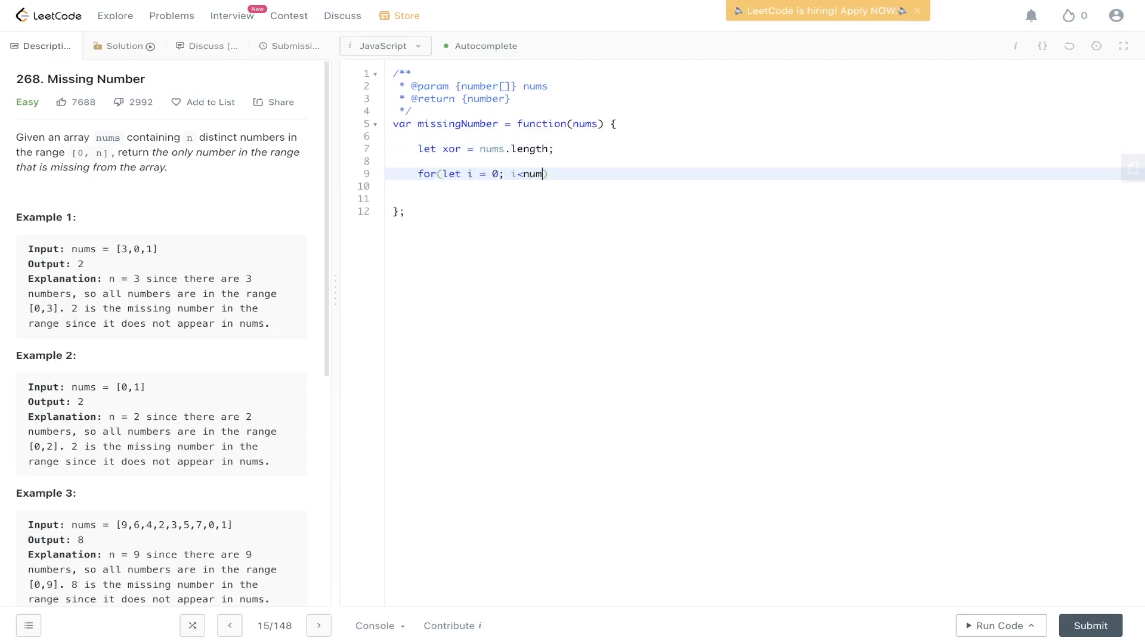
pyautogui.write('s.length; i++')
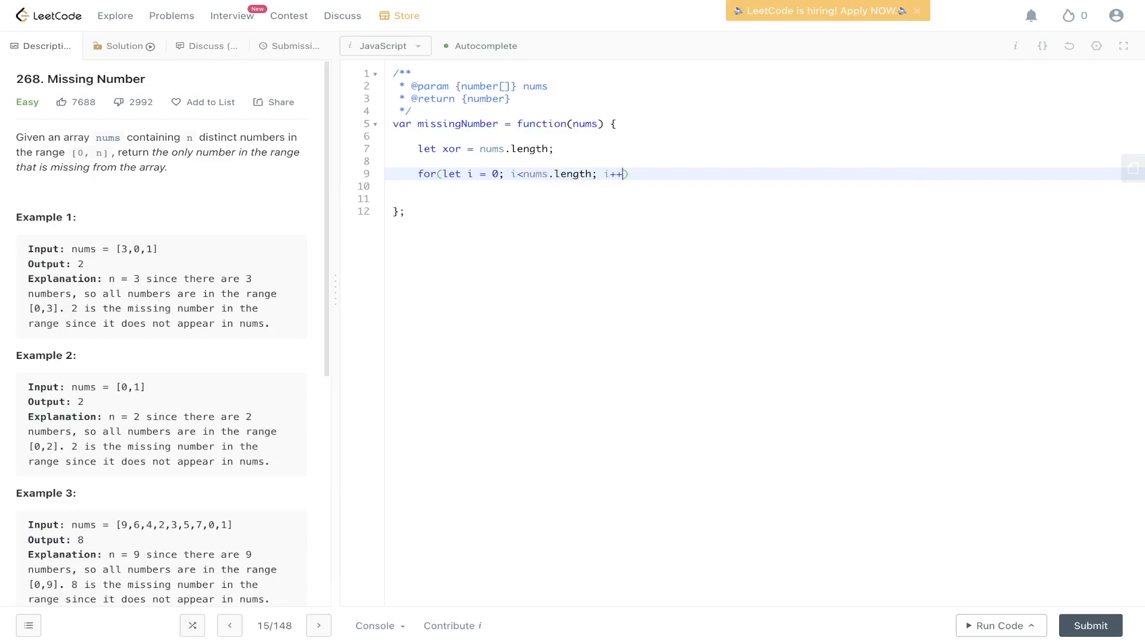
pyautogui.write('){')
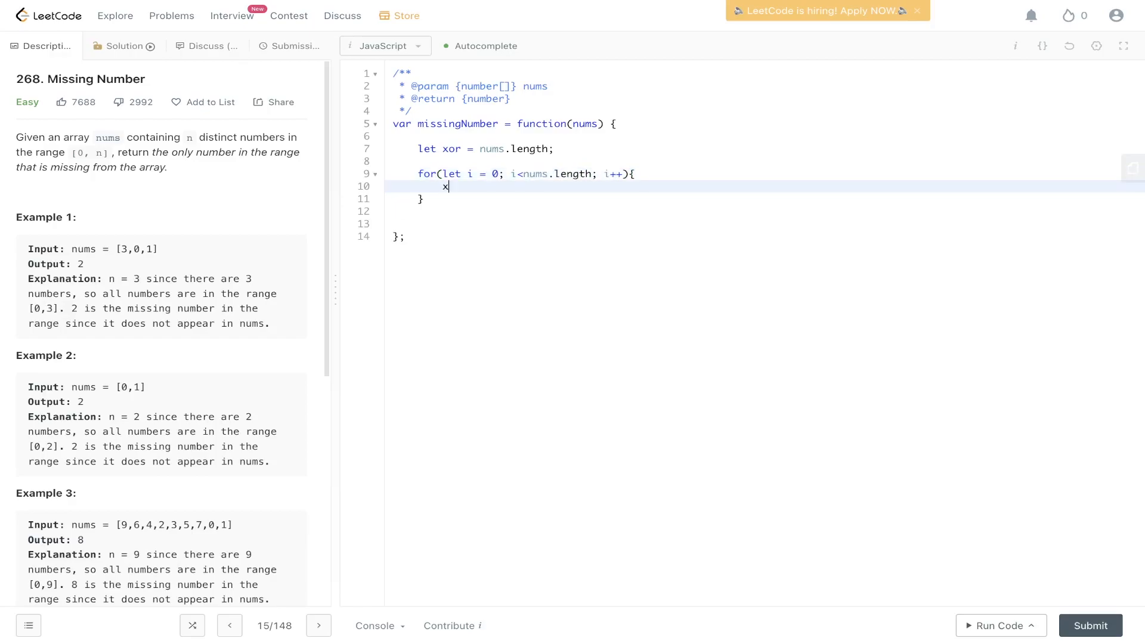
# - XOR each i and nums[i] into xor, return xor, then run the example and submit
pyautogui.write('or = xor &')
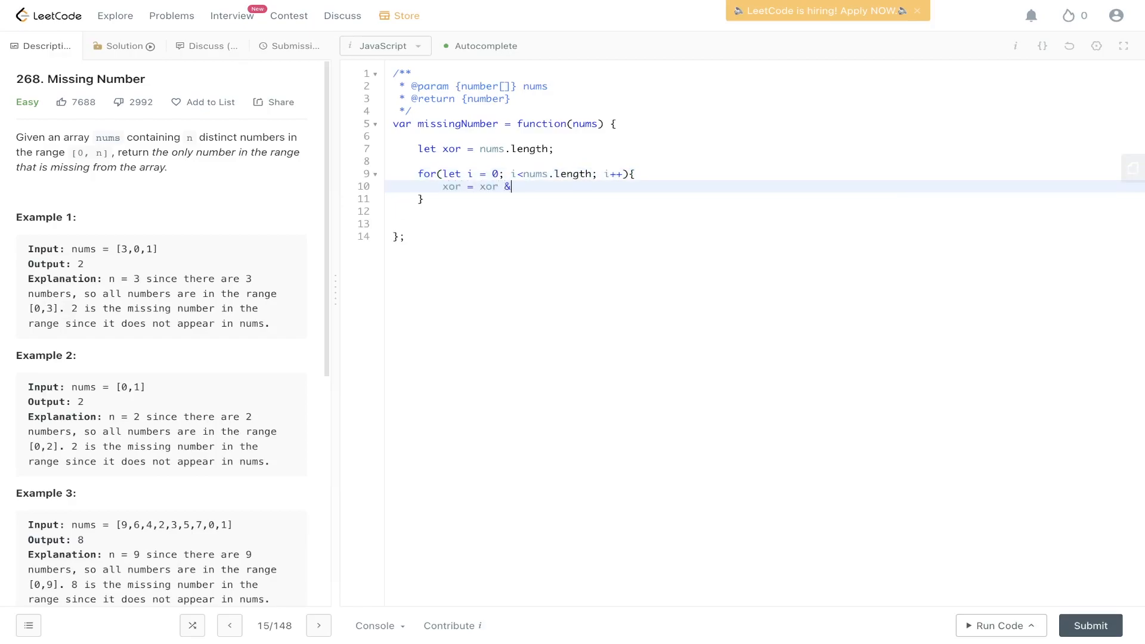
pyautogui.write('^')
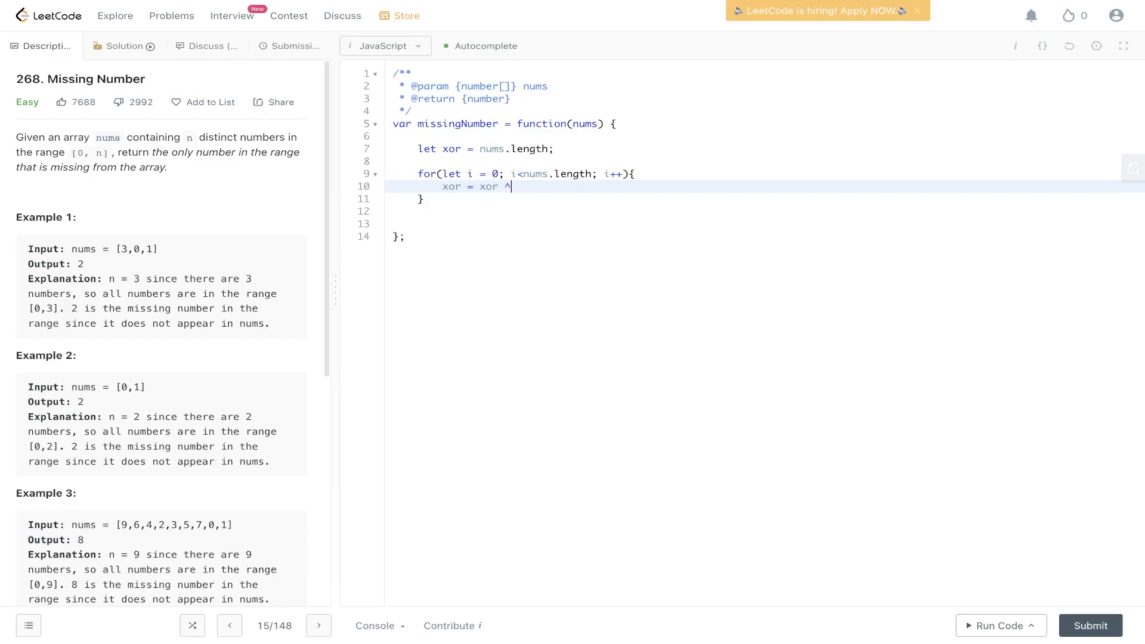
pyautogui.write('i')
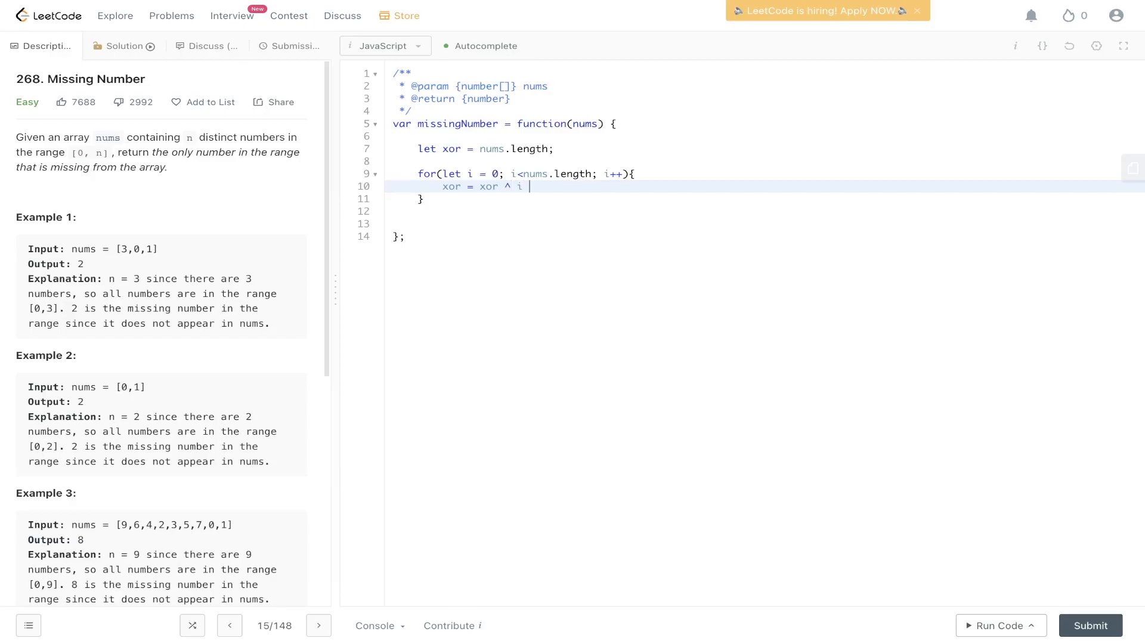
pyautogui.write('^ nums[i];')
pyautogui.write('ret')
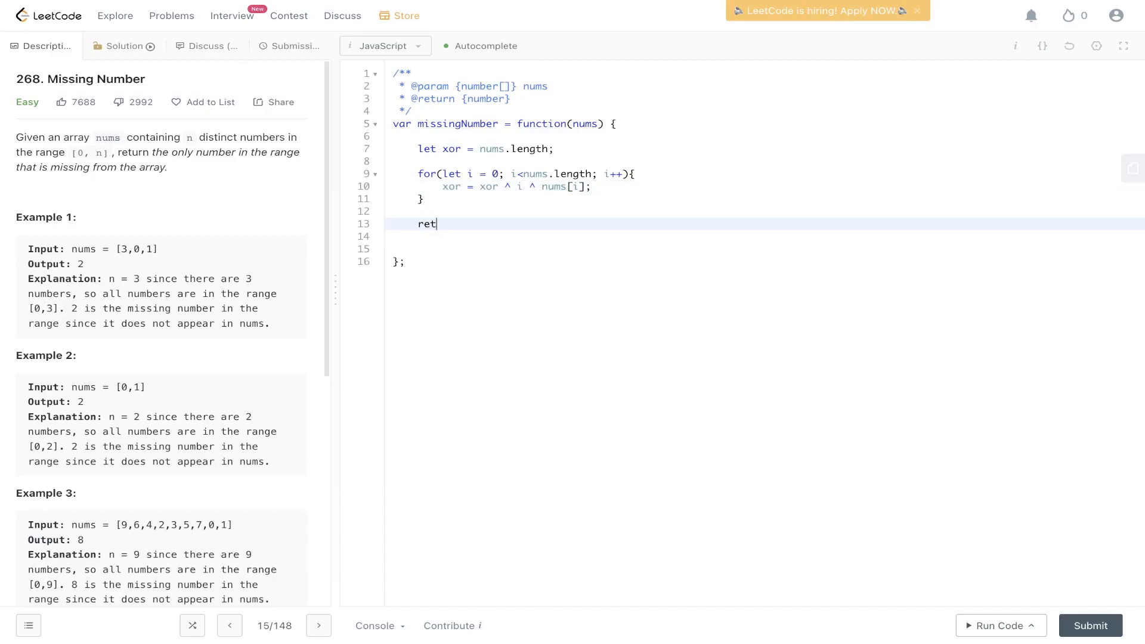
pyautogui.write('urn n')
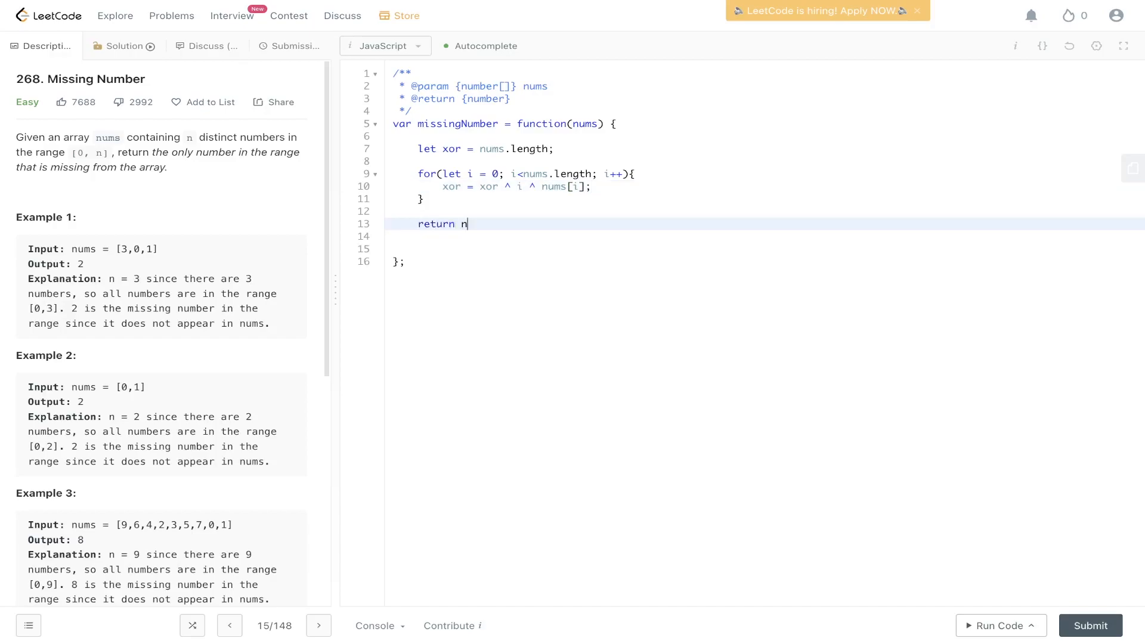
pyautogui.write('or;')
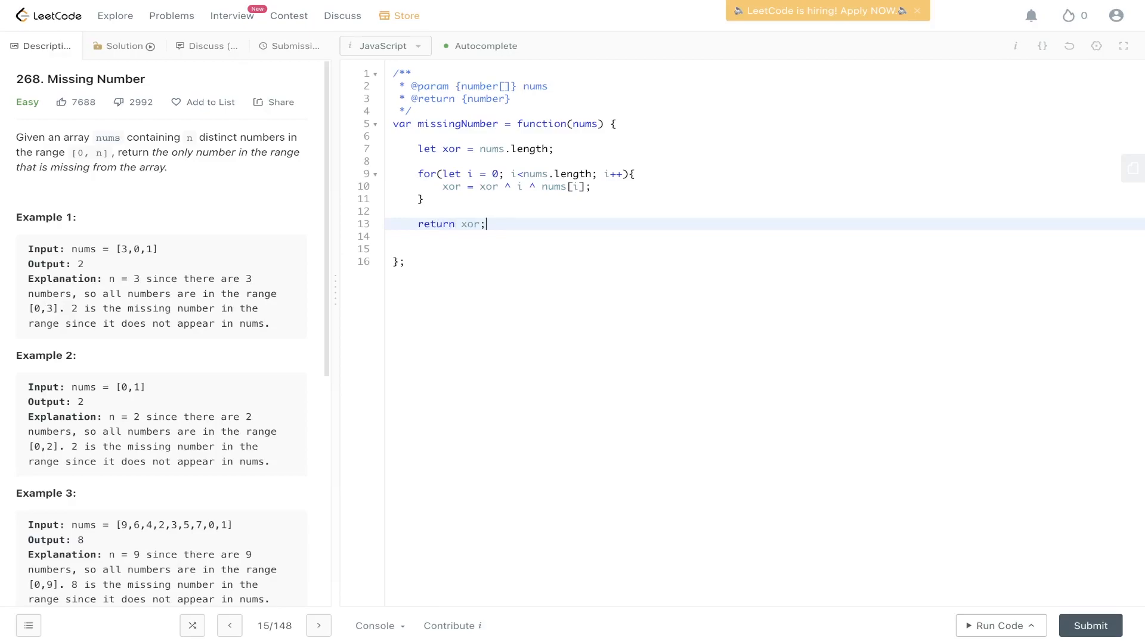
pyautogui.click(995, 625)
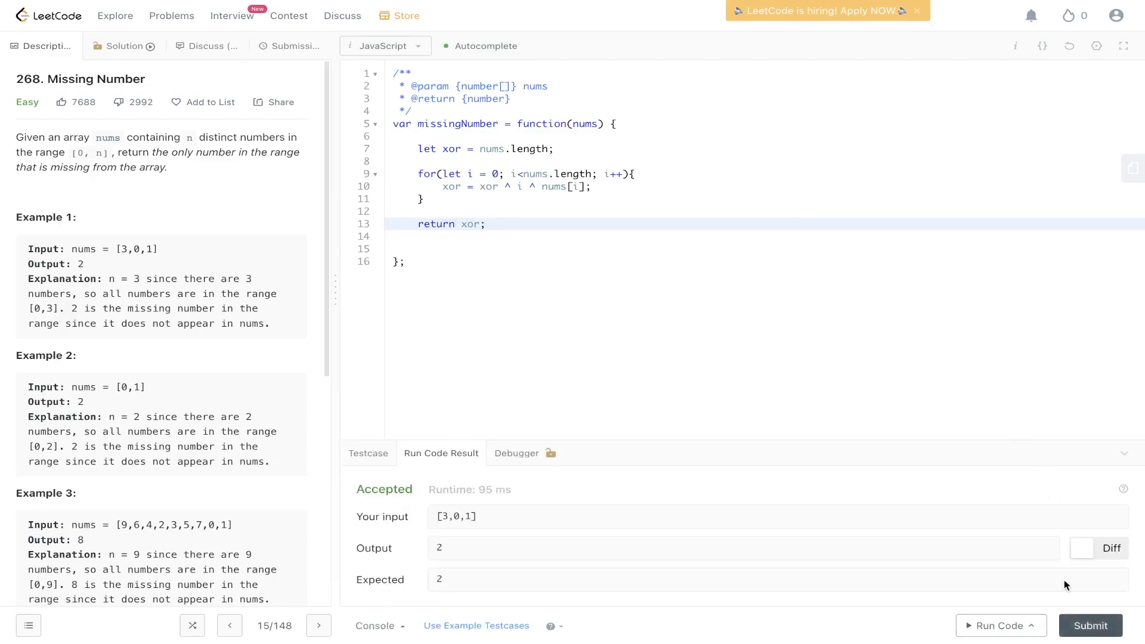
pyautogui.click(1088, 625)
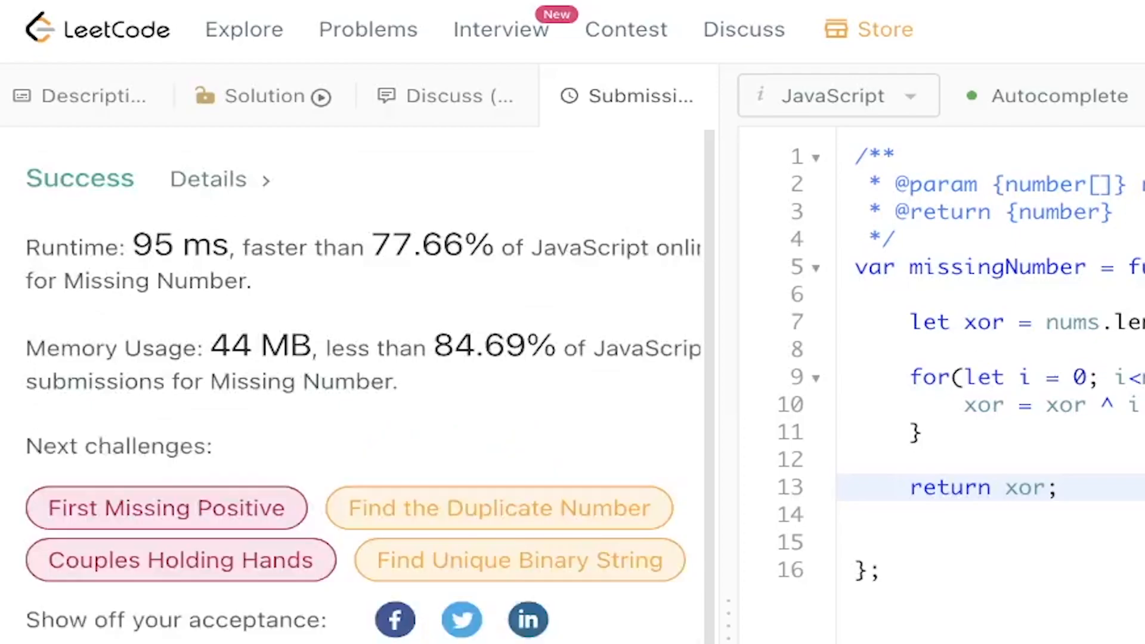